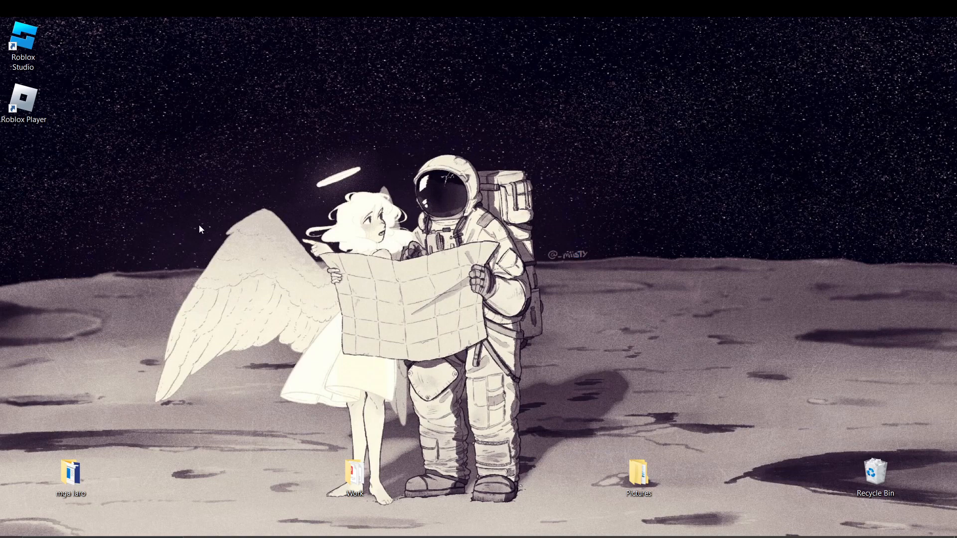
mouse_move(438, 239)
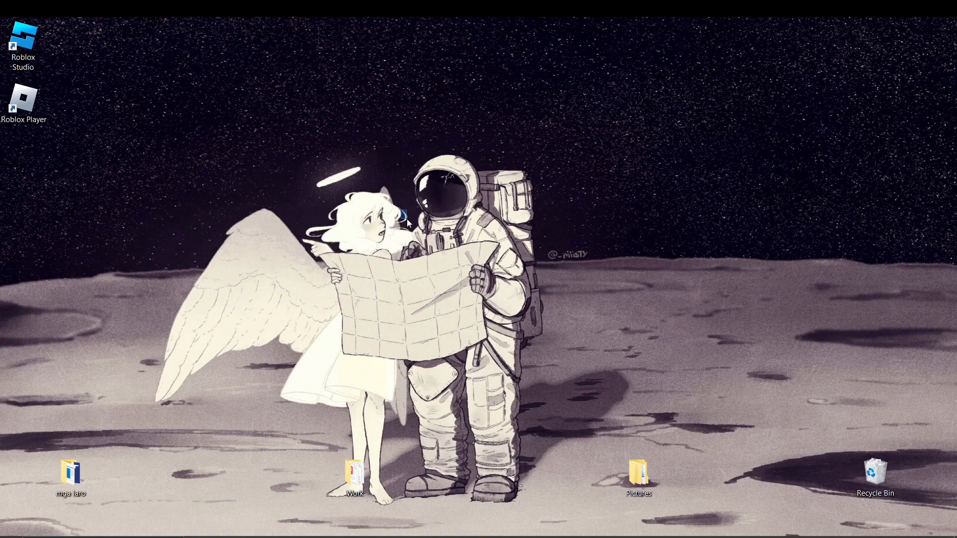
mouse_move(296, 179)
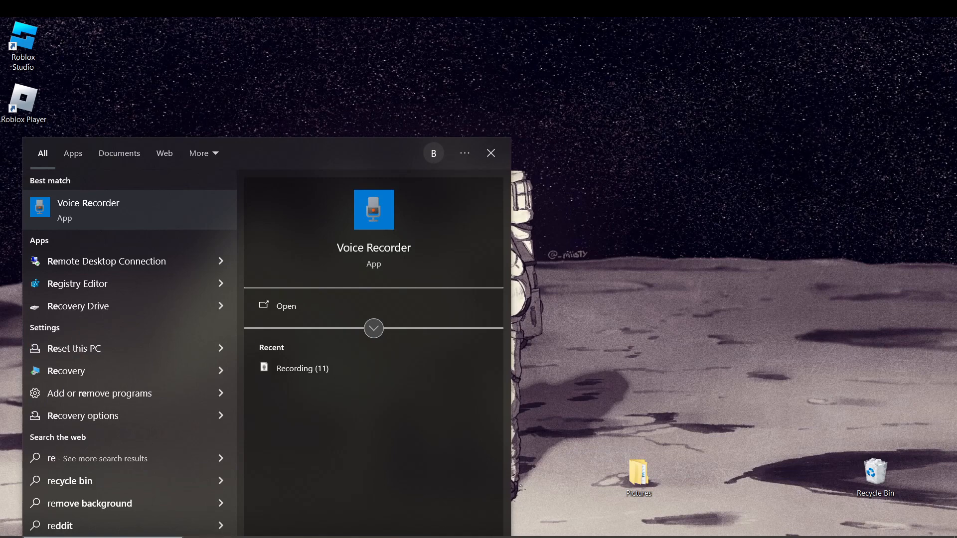
Search Windows for 'regedit' and launch Registry Editor from the results.
text(regedit)
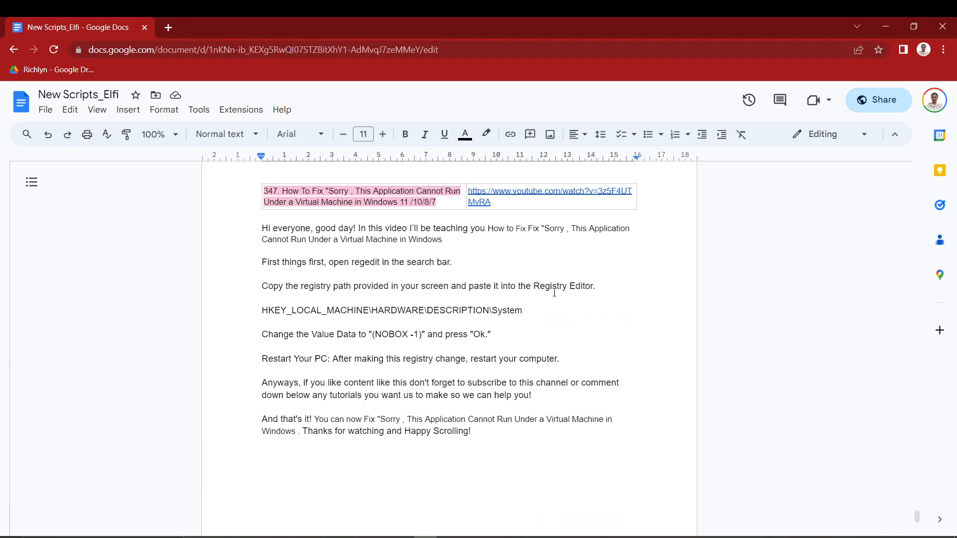
drag(262, 310, 494, 310)
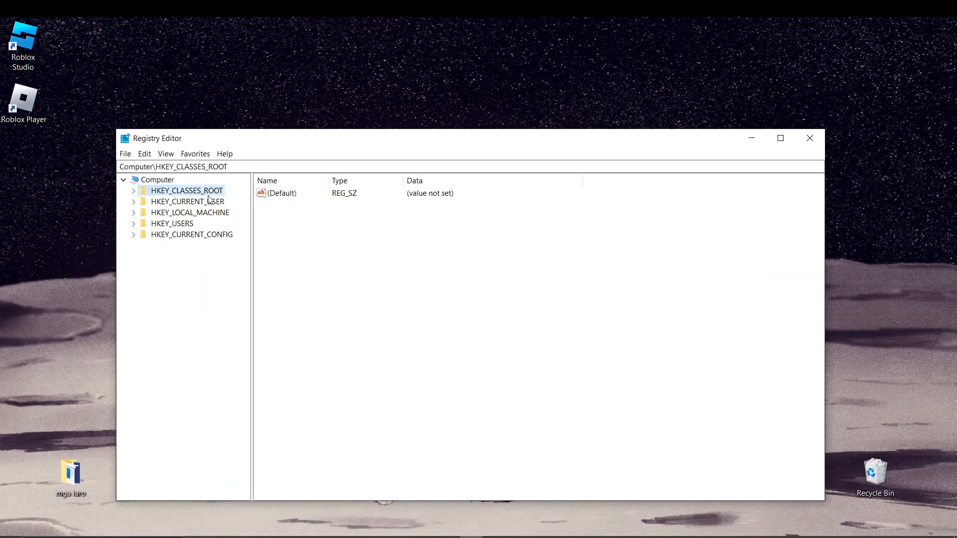
mouse_move(203, 220)
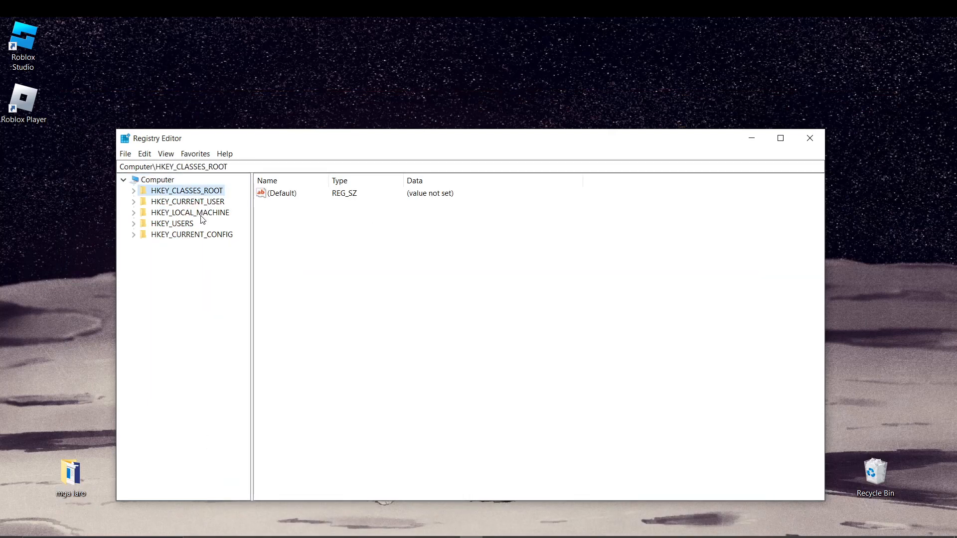
Expand HKEY_CURRENT_CONFIG and open its System subkey.
click(191, 235)
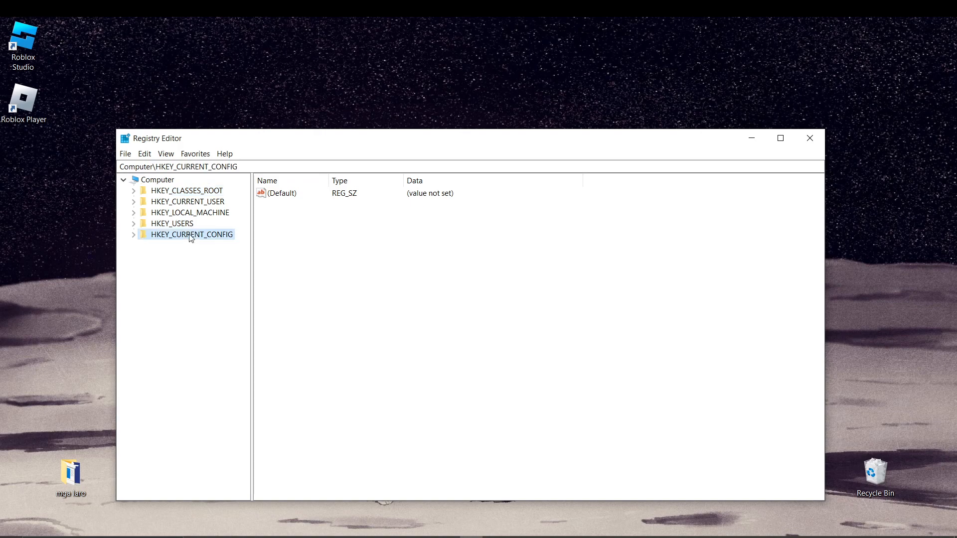
click(133, 234)
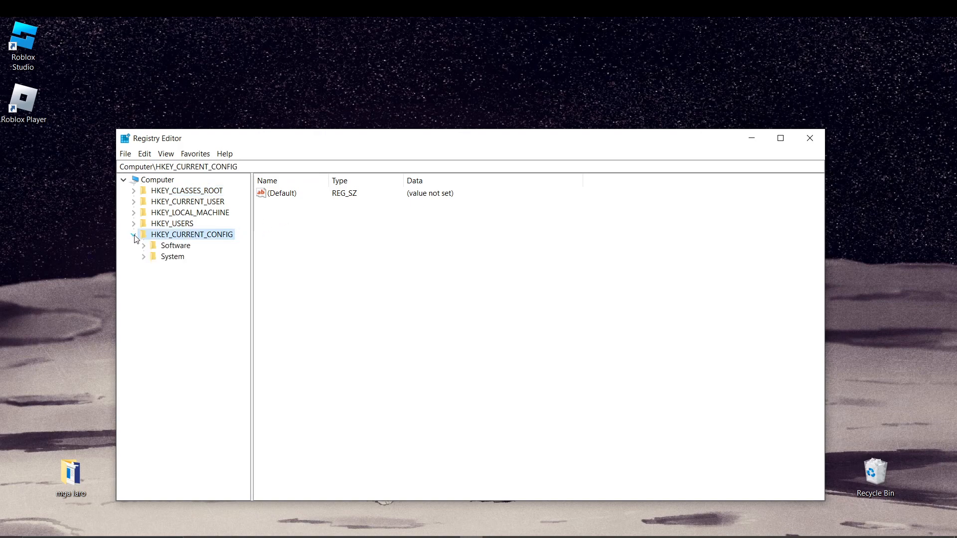
click(173, 256)
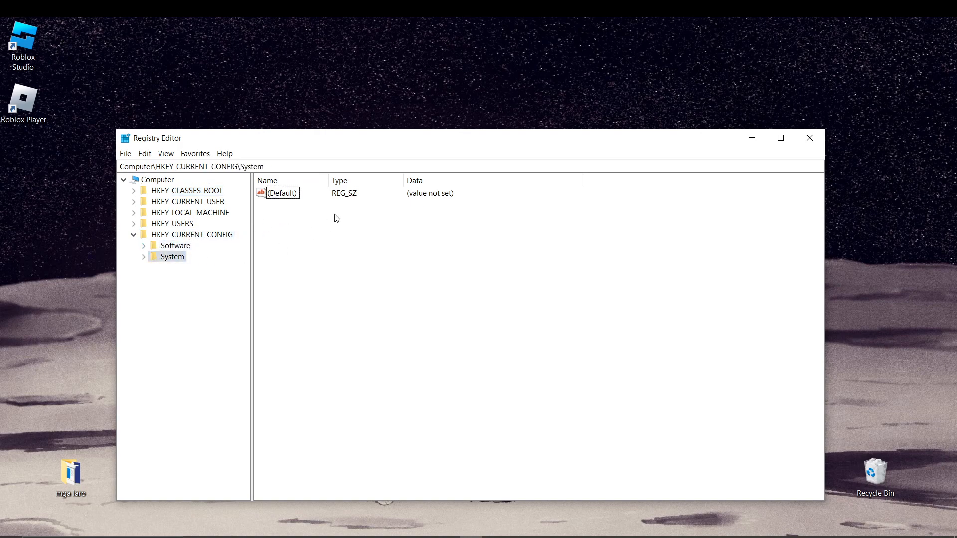
mouse_move(346, 200)
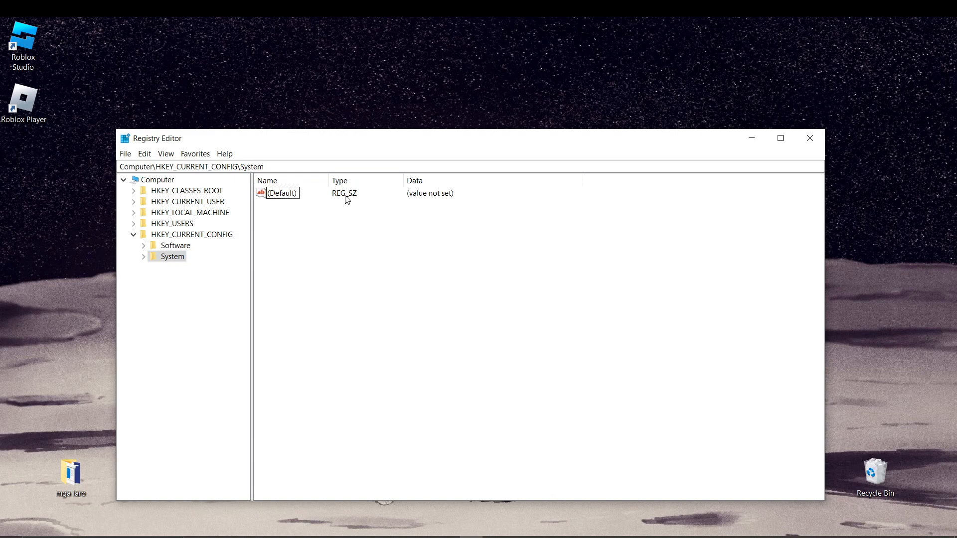
mouse_move(190, 248)
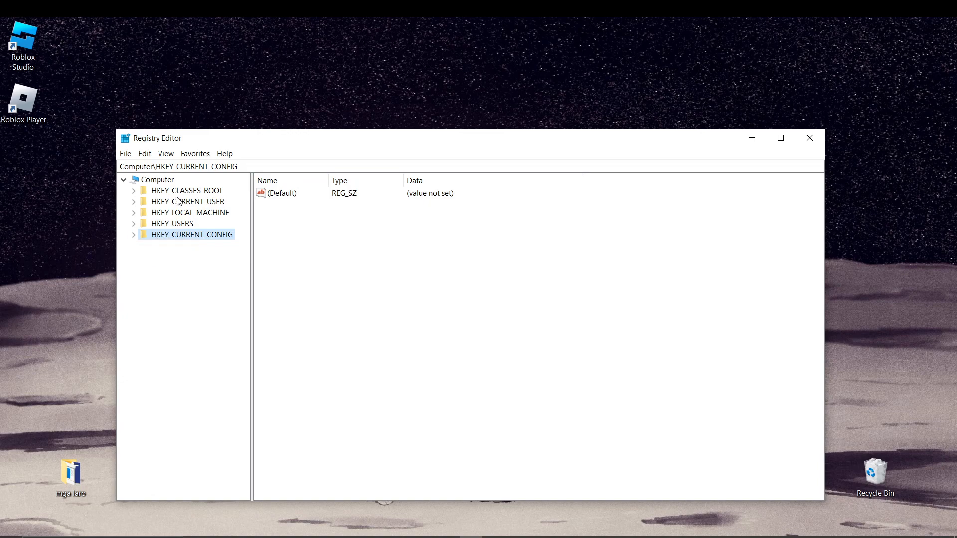
Return to the Computer root of the registry tree.
click(157, 180)
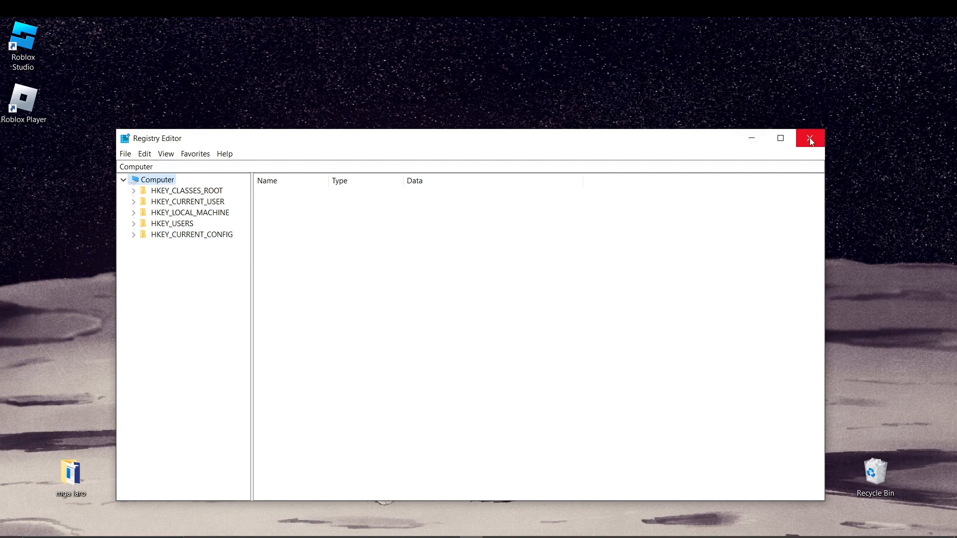
mouse_move(811, 139)
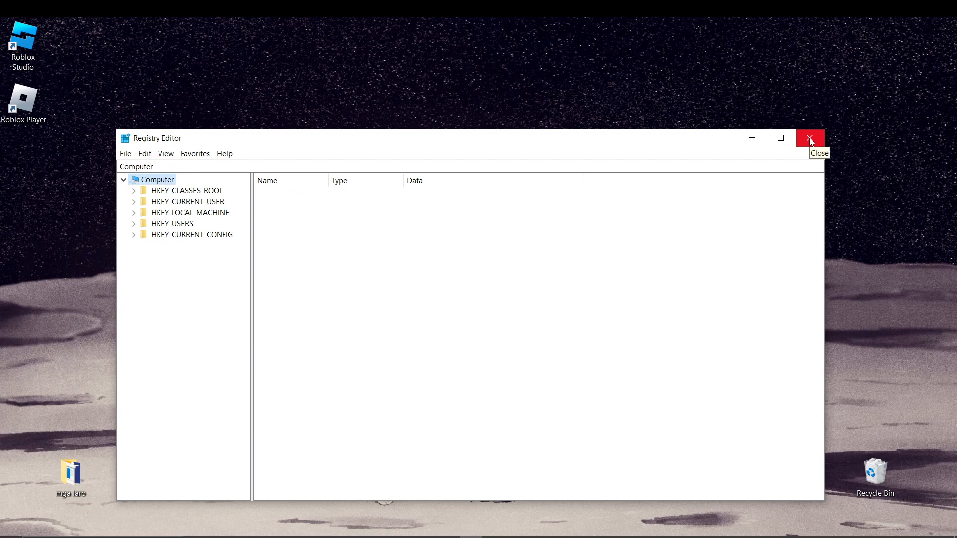